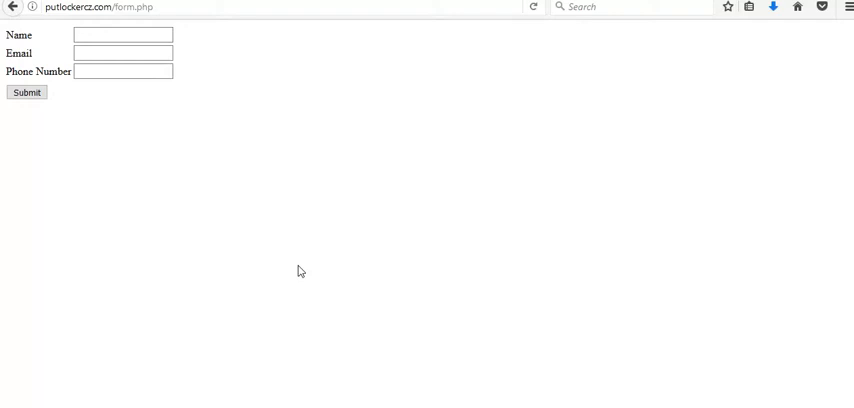
mouse_move(261, 57)
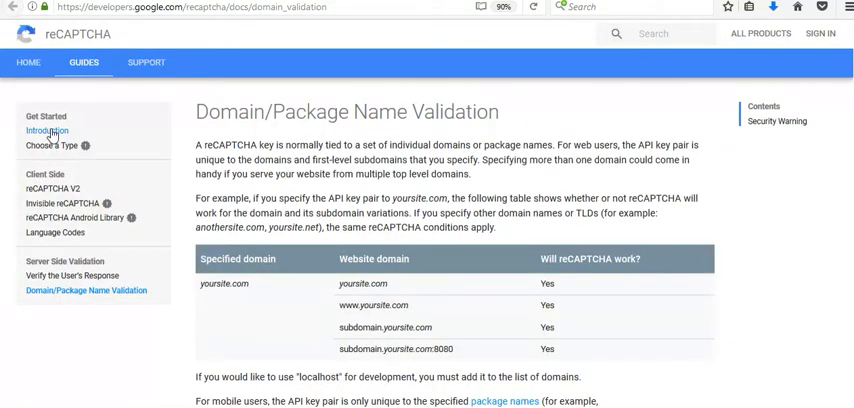
Go to the API key sign-up page and label the new site 'Putloker'.
click(47, 125)
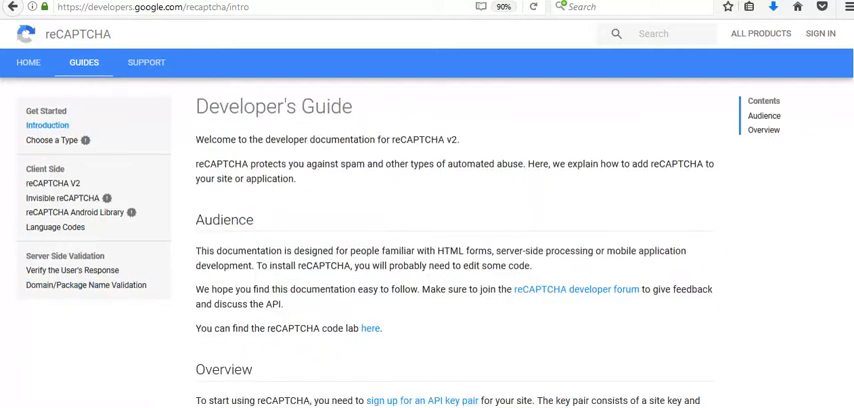
scroll(down, 3)
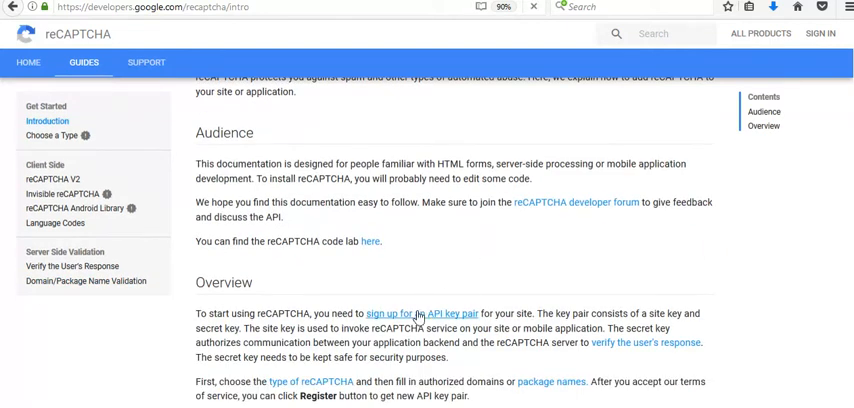
click(419, 313)
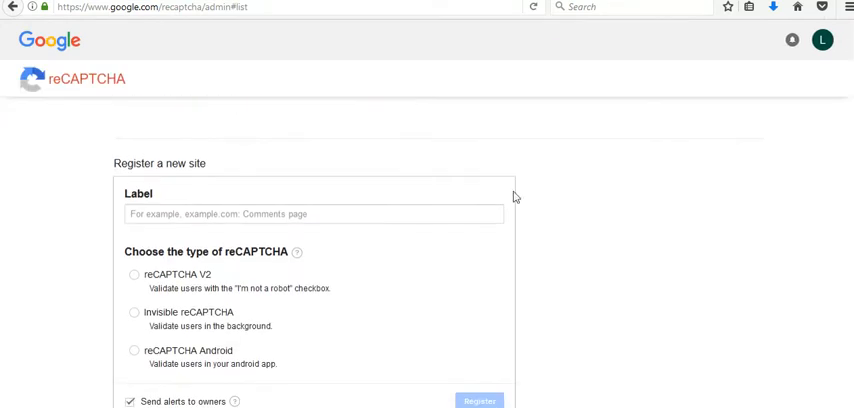
click(313, 214)
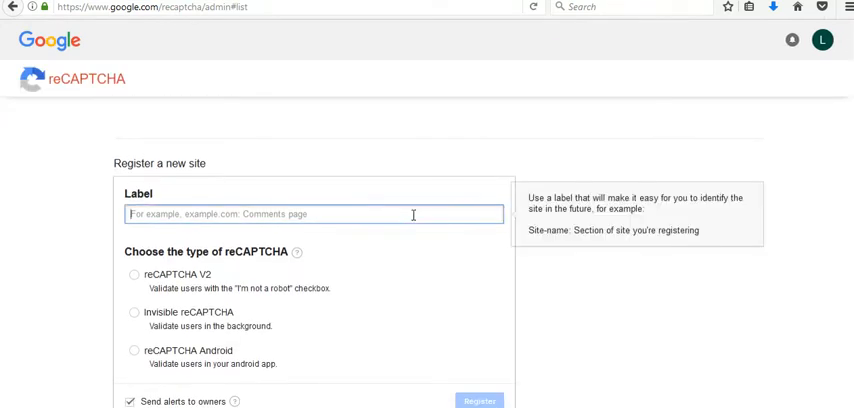
text(P)
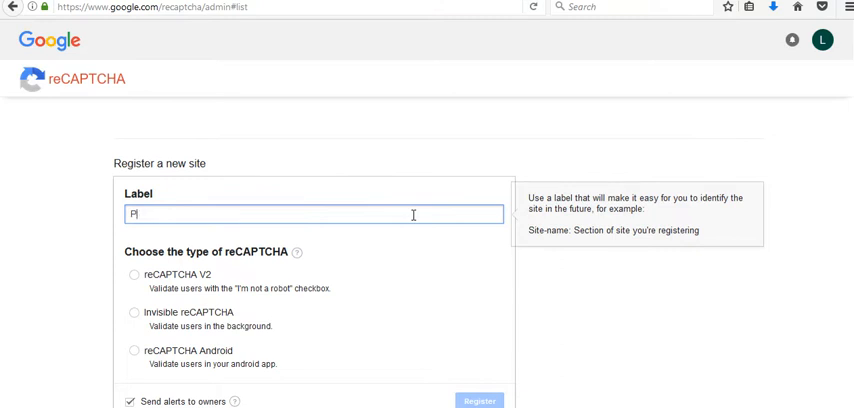
text(uloker)
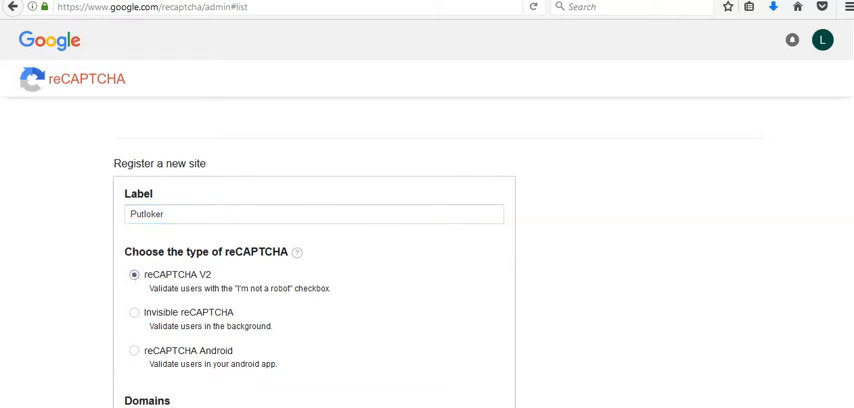
Enter domain putlockercz.com without the http prefix, accept the terms, and register.
scroll(down, 3)
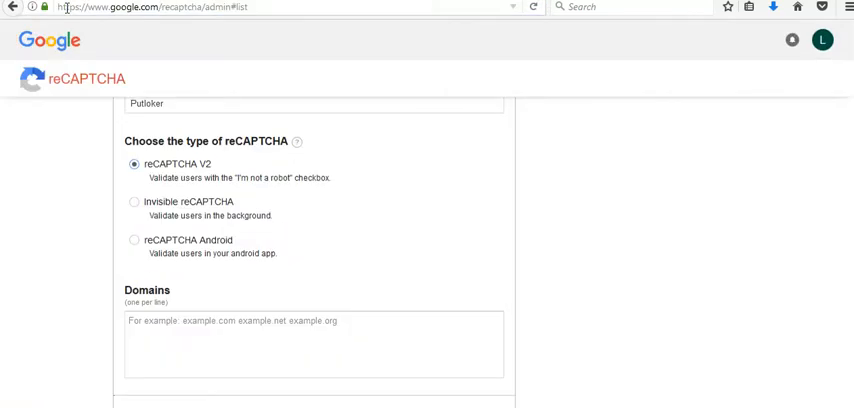
text(http://putlockercz.com)
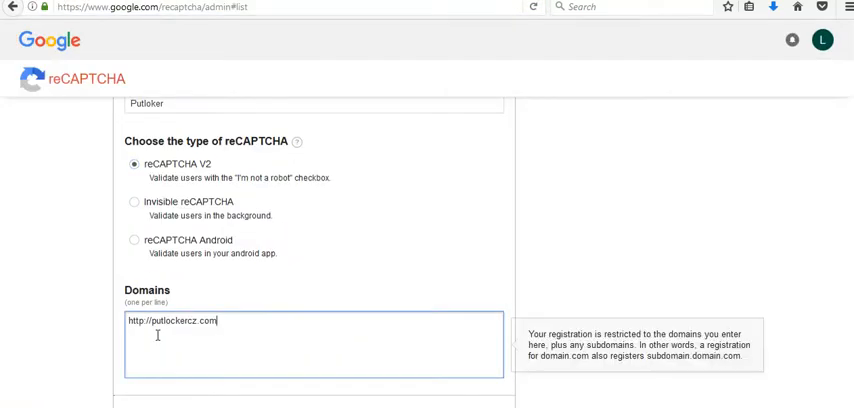
double_click(133, 320)
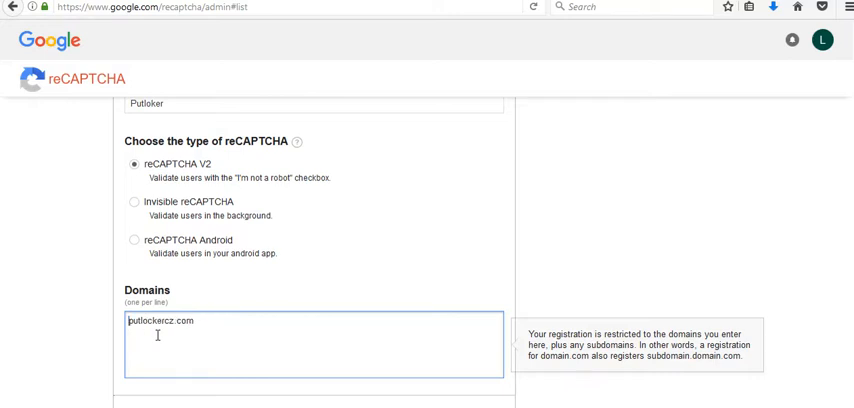
scroll(down, 3)
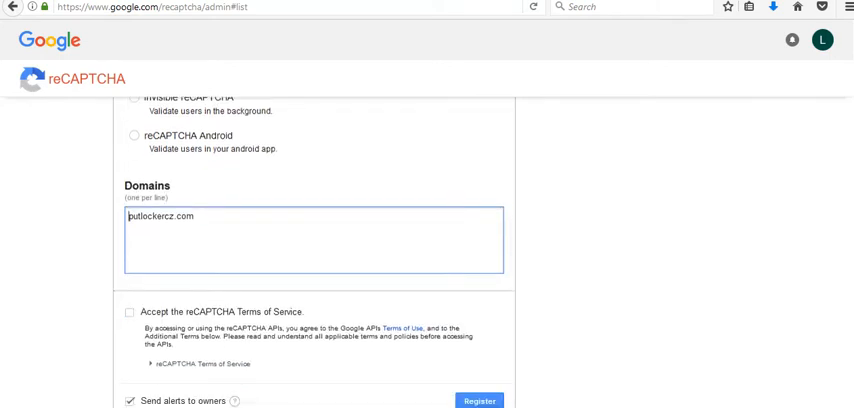
click(130, 312)
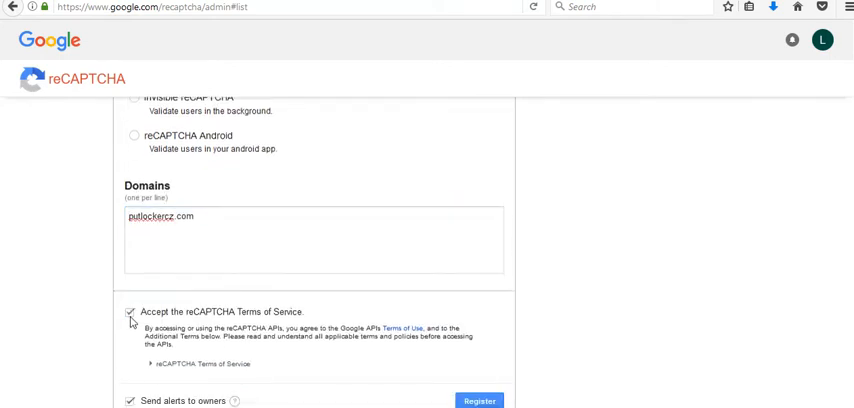
mouse_move(659, 342)
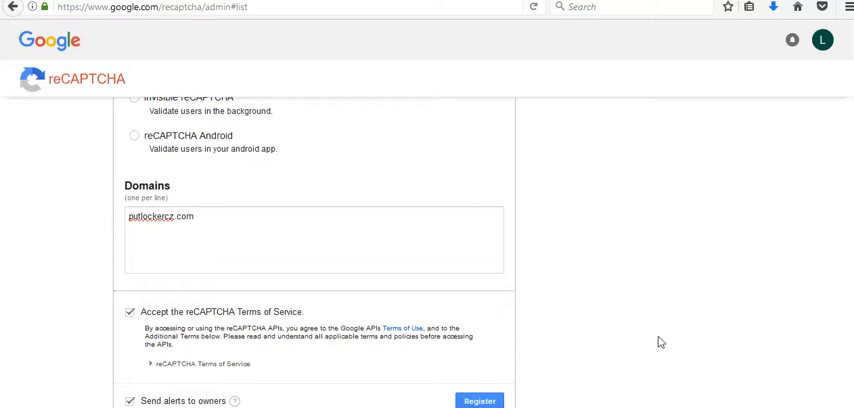
click(478, 401)
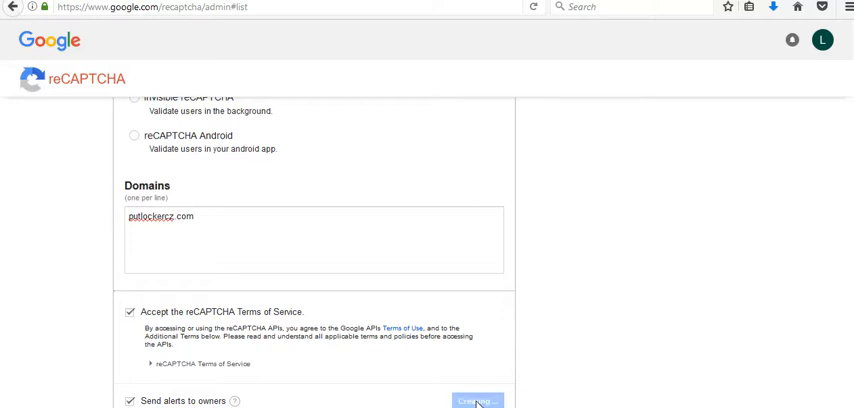
Let the Putloker registration finish and scroll down to its site and secret keys.
click(476, 401)
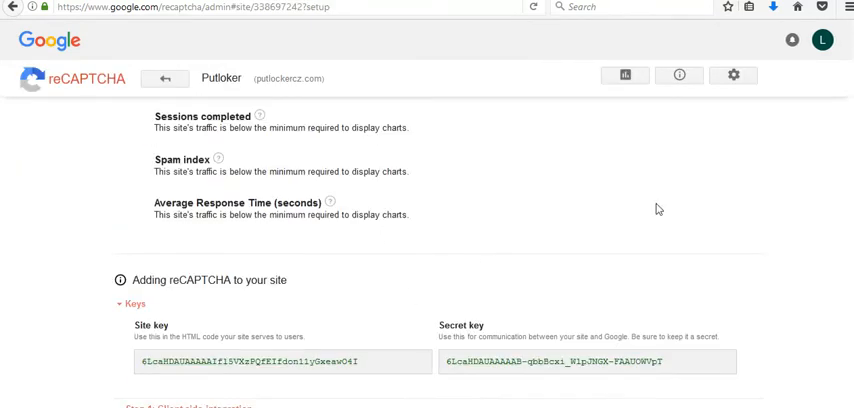
scroll(down, 3)
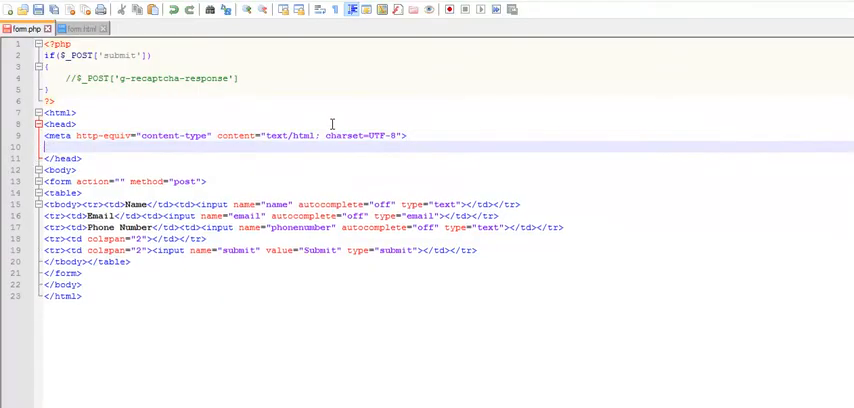
text(<script src='https://www.google.com/recaptcha/api.js'></script>)
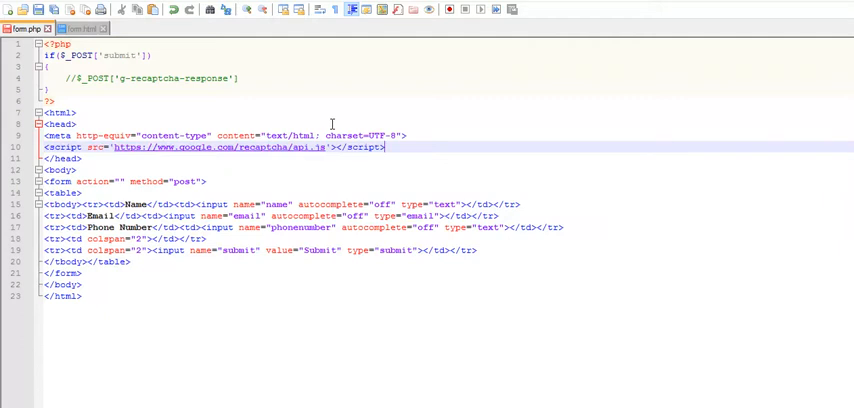
click(315, 181)
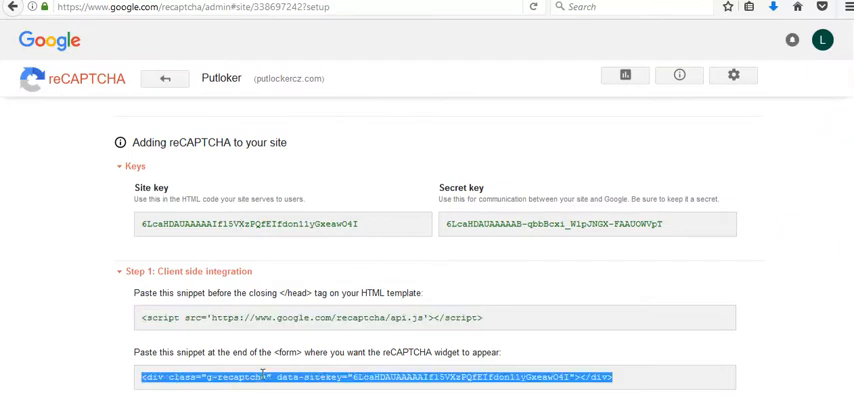
mouse_move(255, 33)
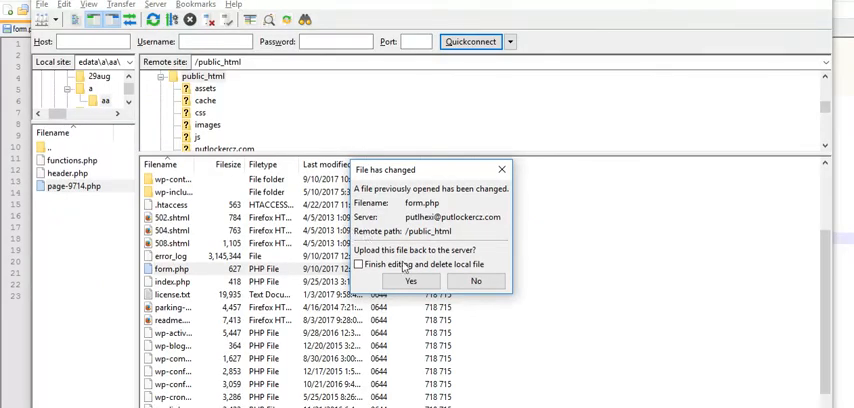
Confirm uploading the changed form.php to the server's public_html folder.
click(476, 280)
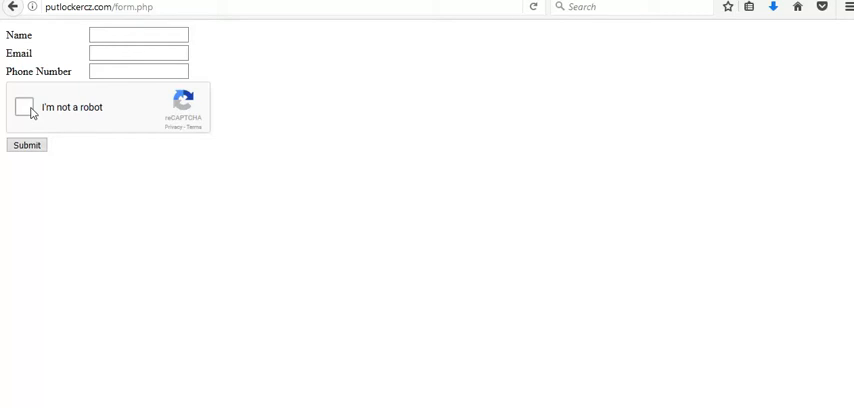
mouse_move(126, 199)
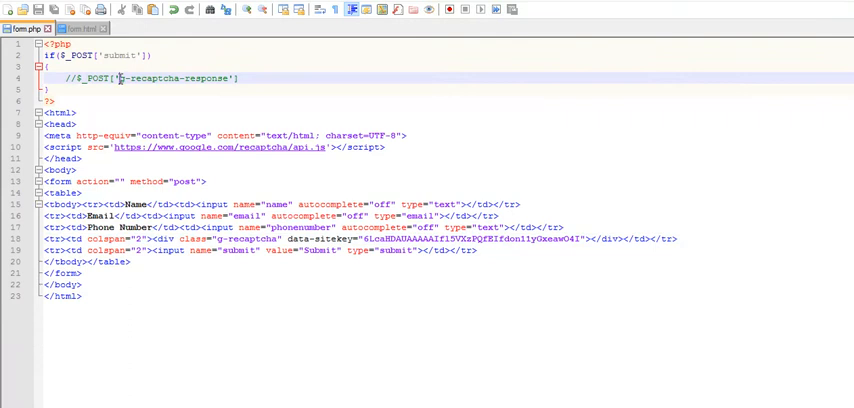
Add an if condition checking $_POST['g-recaptcha-response'] is set and not empty.
key(Return)
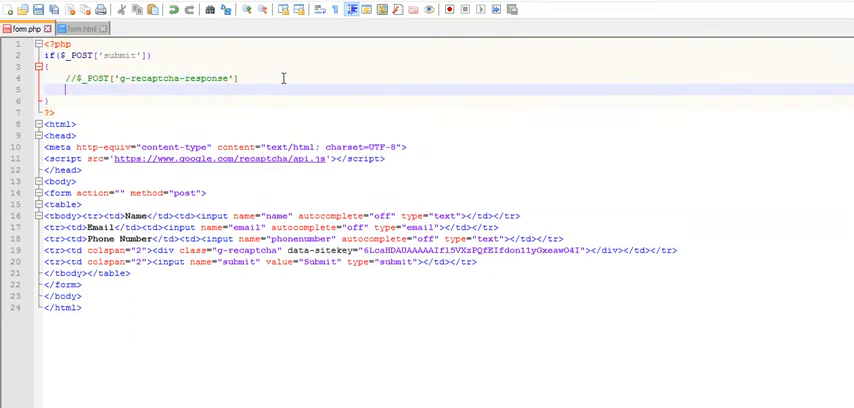
text(if())
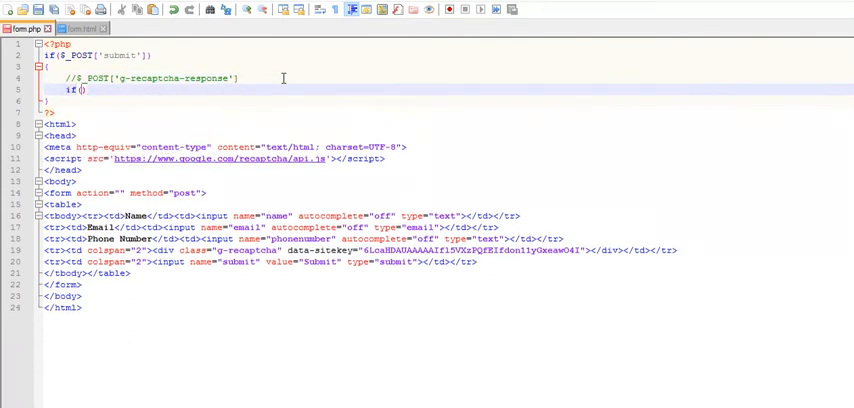
text(isset()
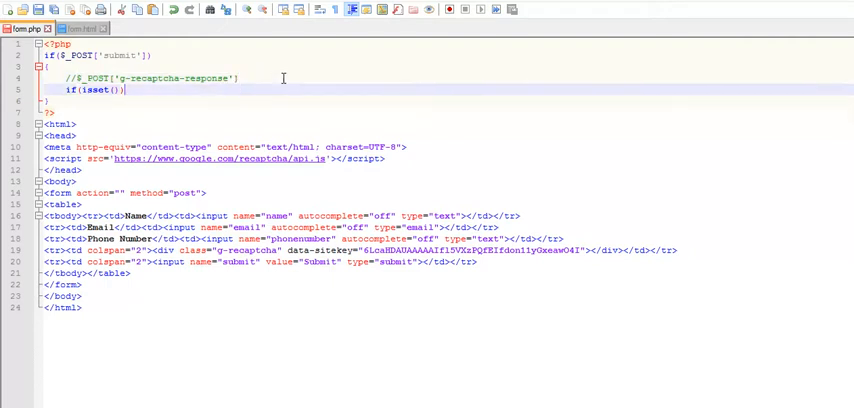
text($_POST['g-recaptcha-response'])
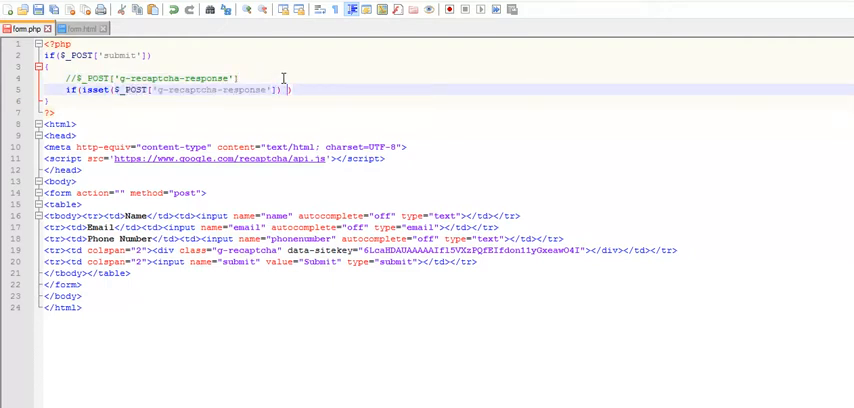
text(&&)
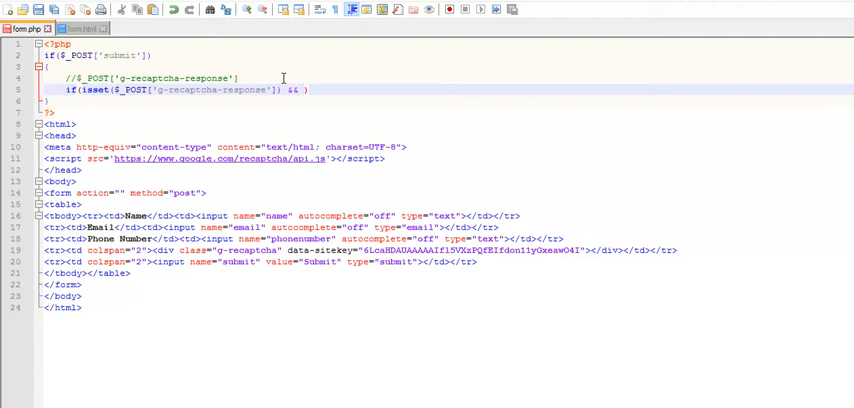
text($_POST['g-recaptcha-response']!=)
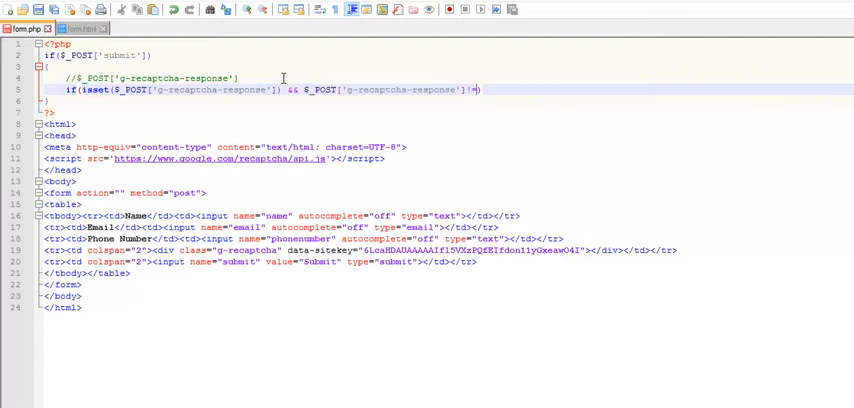
Echo "Captcha is filled." in the if branch, "captcha is not filled" in else.
key(enter)
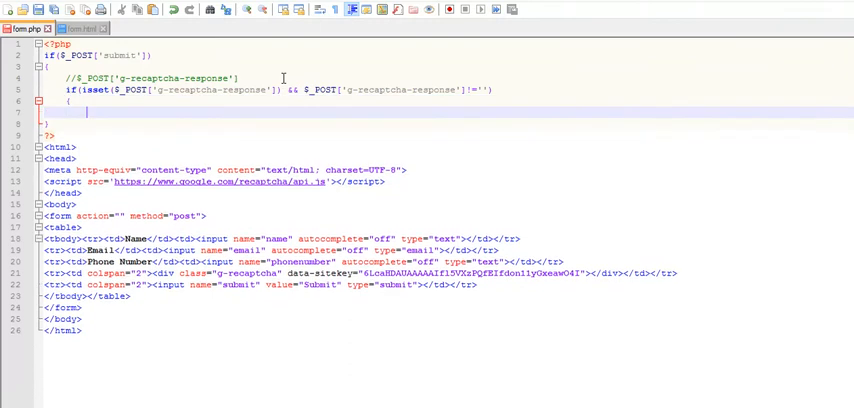
text(echo)
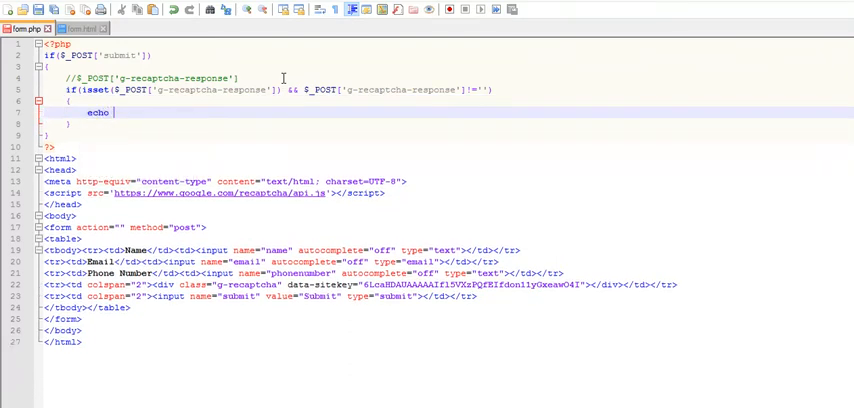
text("Good";)
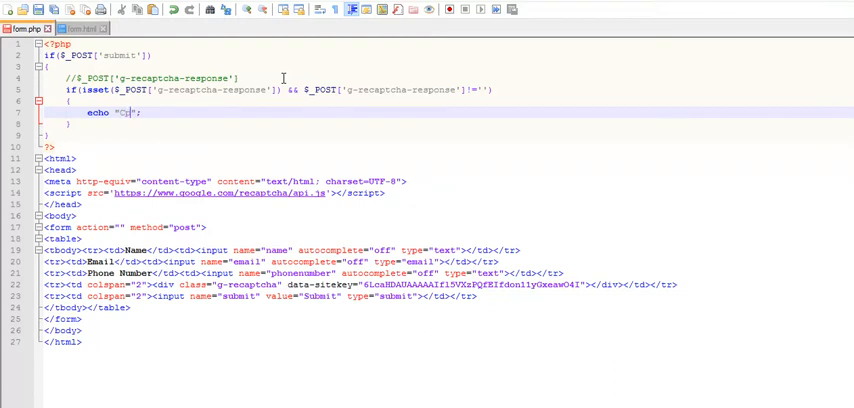
text(aptcha)
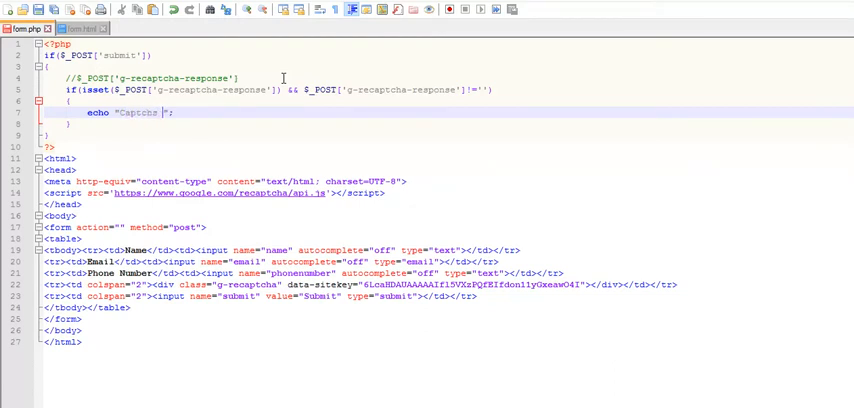
text(is filled. do you cod)
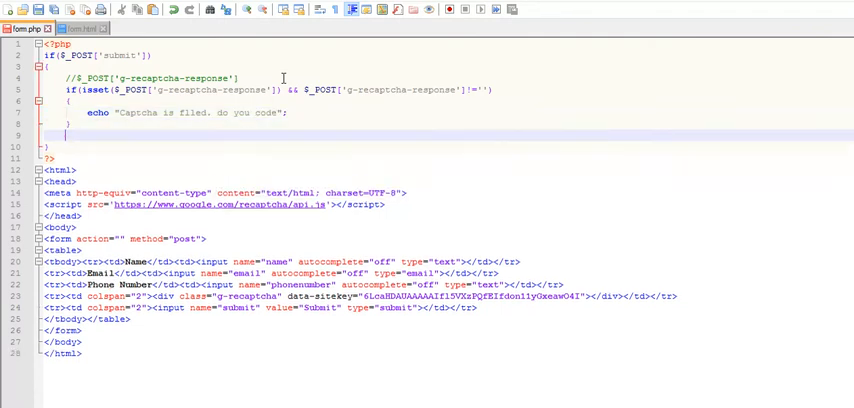
text(else)
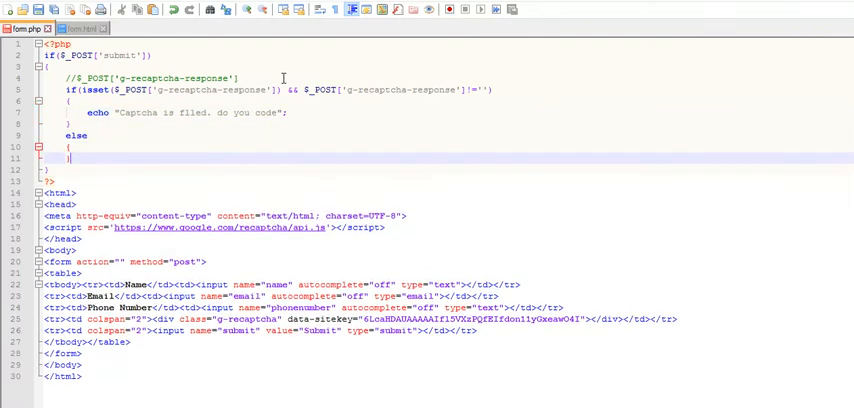
text(echo "";)
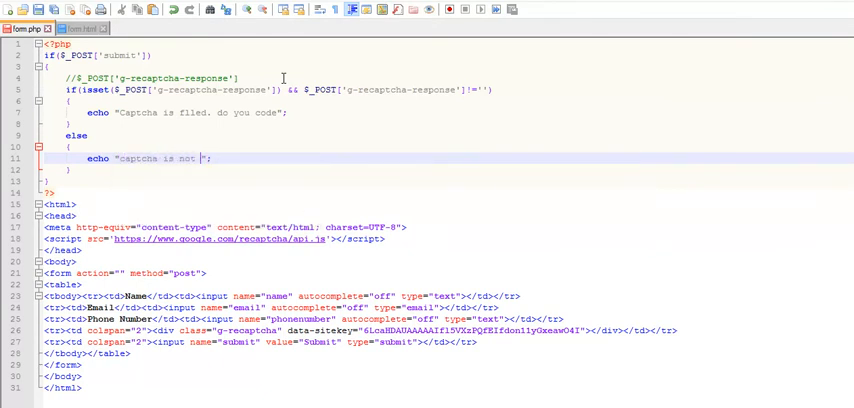
text(filled)
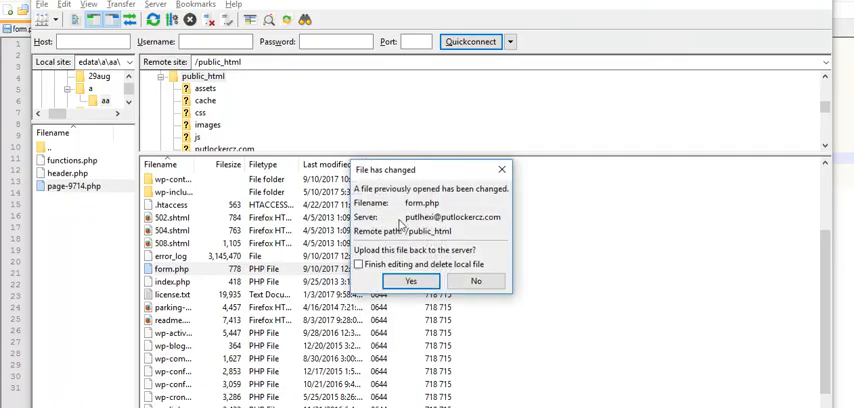
Confirm uploading the edited form.php with the captcha check to public_html.
click(411, 281)
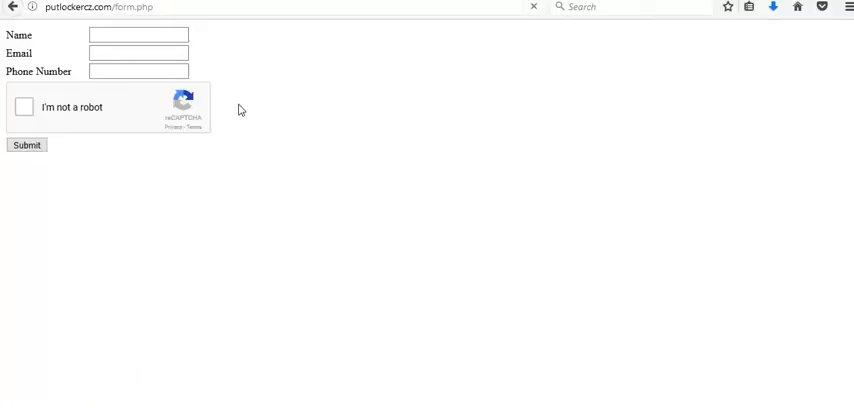
Submit the form unticked, then with phone 435454 and captcha ticked, selecting the result.
click(138, 35)
text(john)
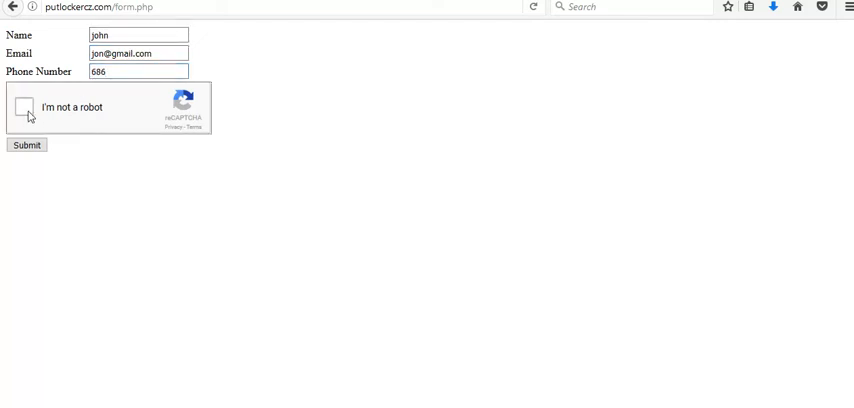
click(26, 145)
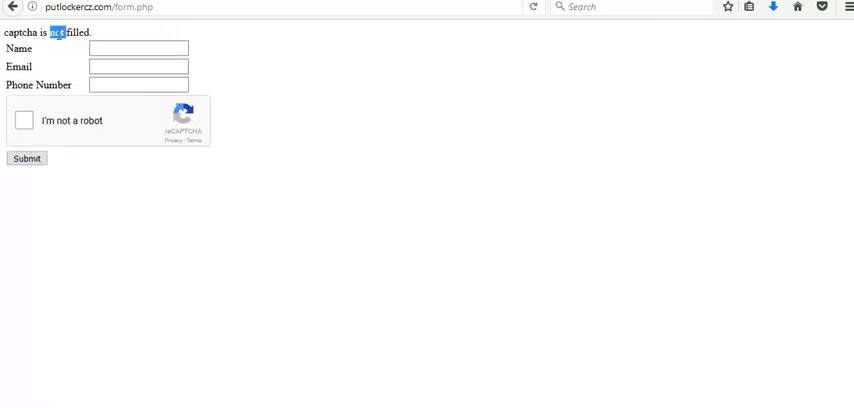
click(138, 48)
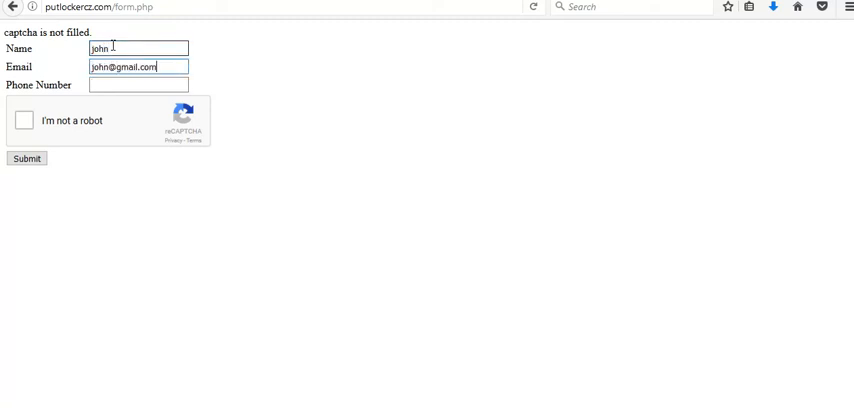
text(435454)
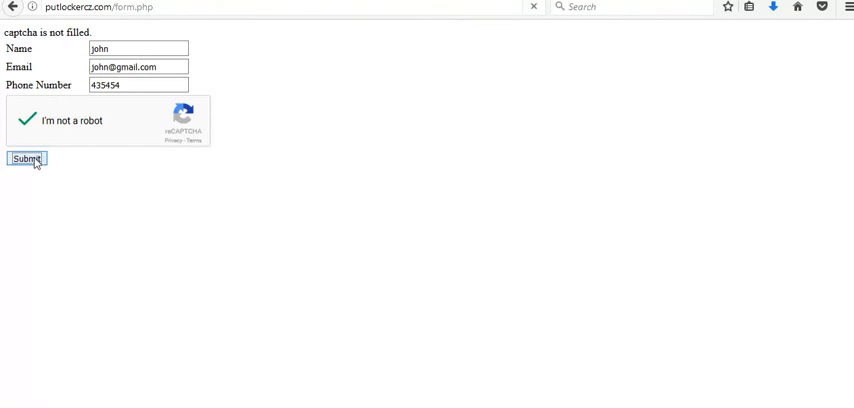
click(26, 158)
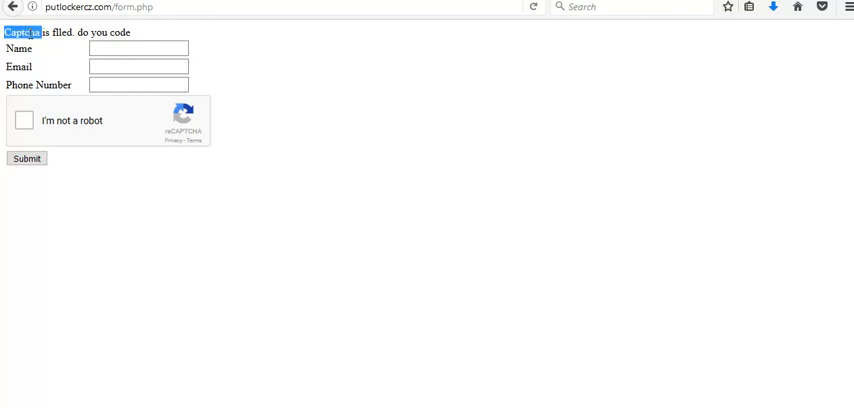
triple_click(67, 32)
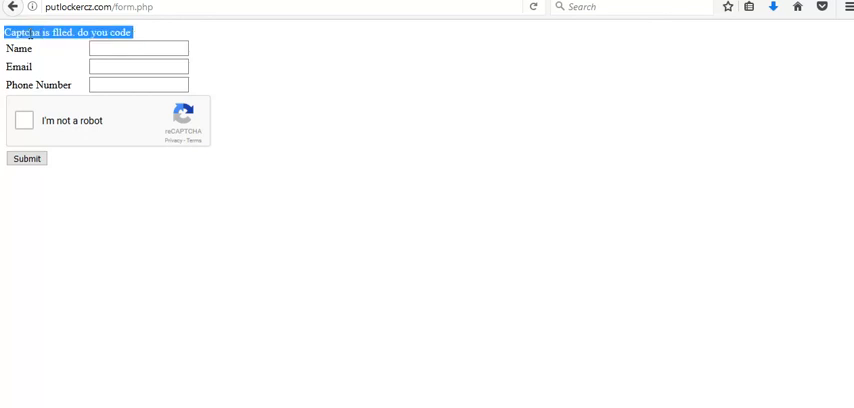